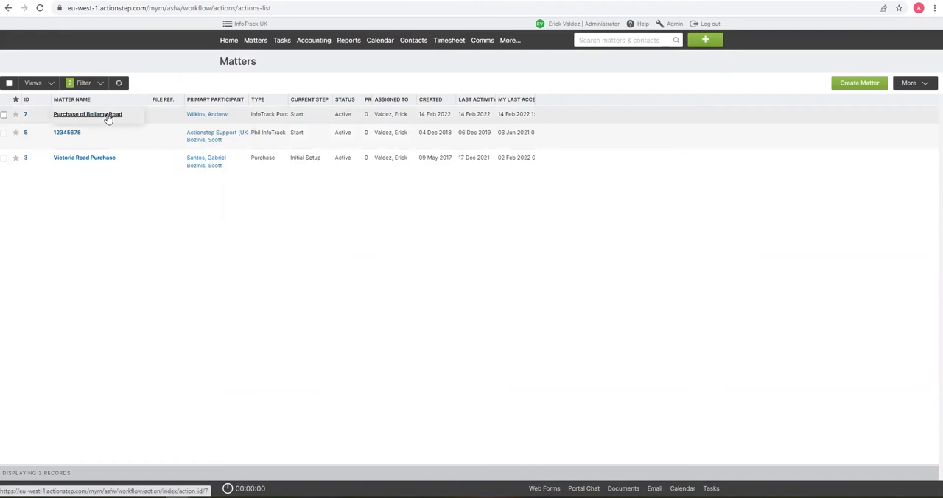
Step: Open the Purchase of Bellamy Road matter and view its InfoTrack order history
click(88, 115)
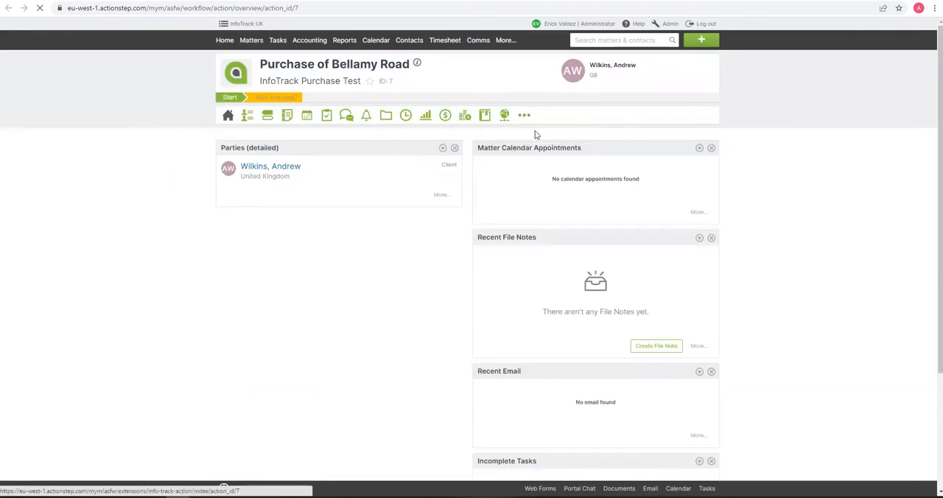
click(507, 115)
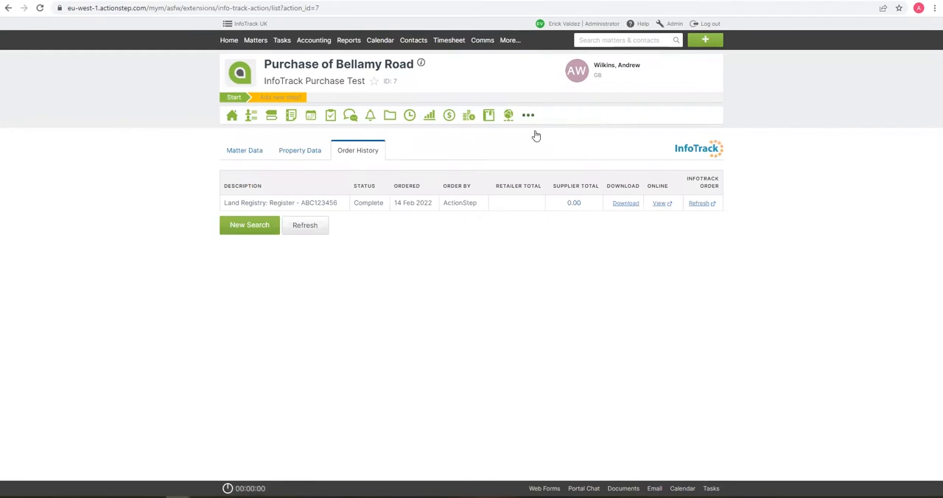
mouse_move(279, 216)
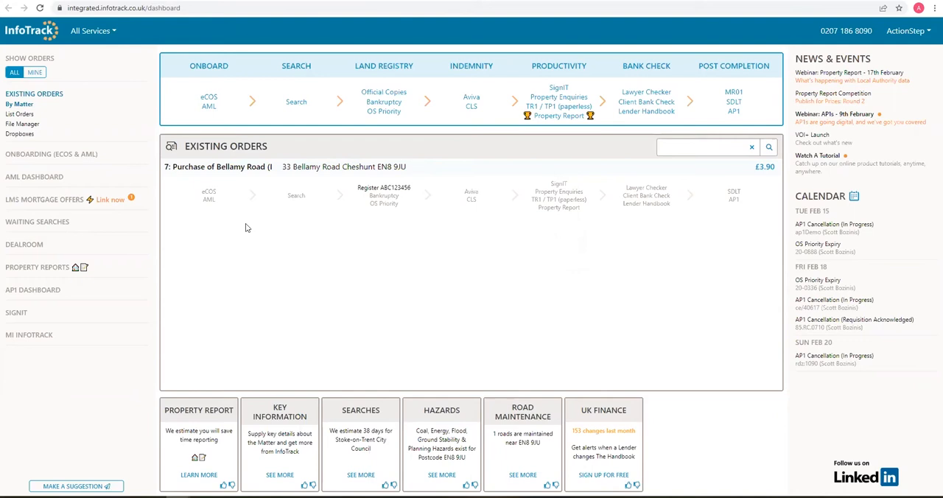
mouse_move(514, 136)
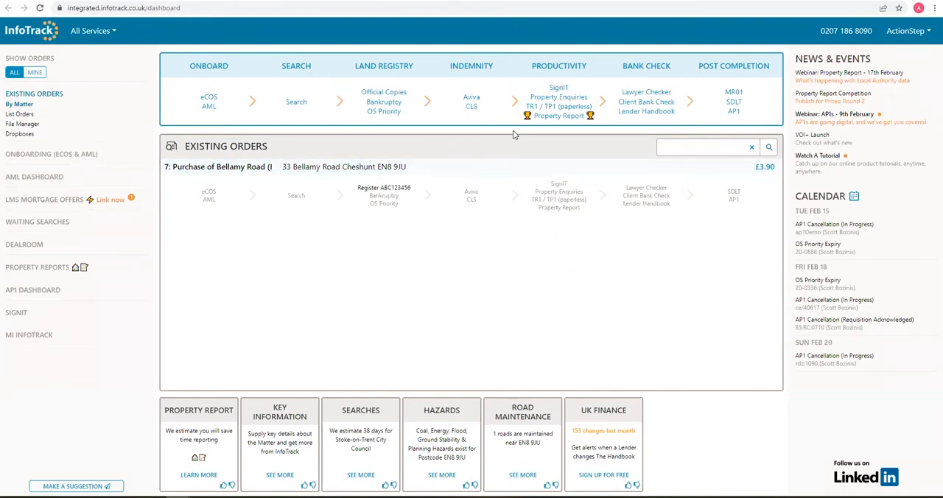
mouse_move(519, 116)
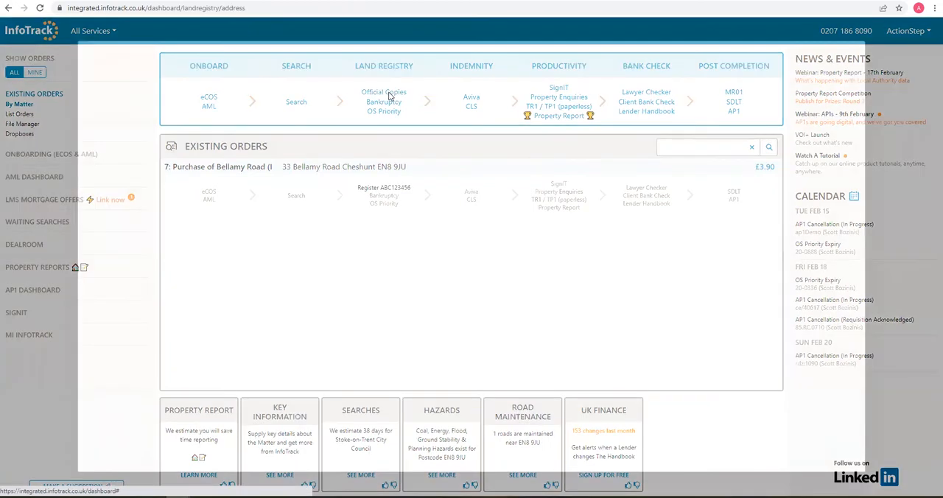
Step: Order a Land Registry title plan for ABC123456 and return to the InfoTrack dashboard
click(383, 91)
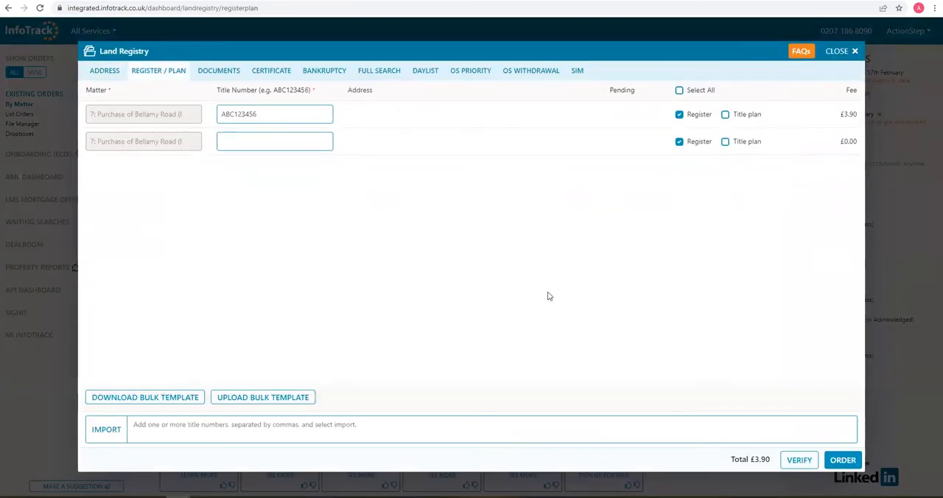
click(678, 115)
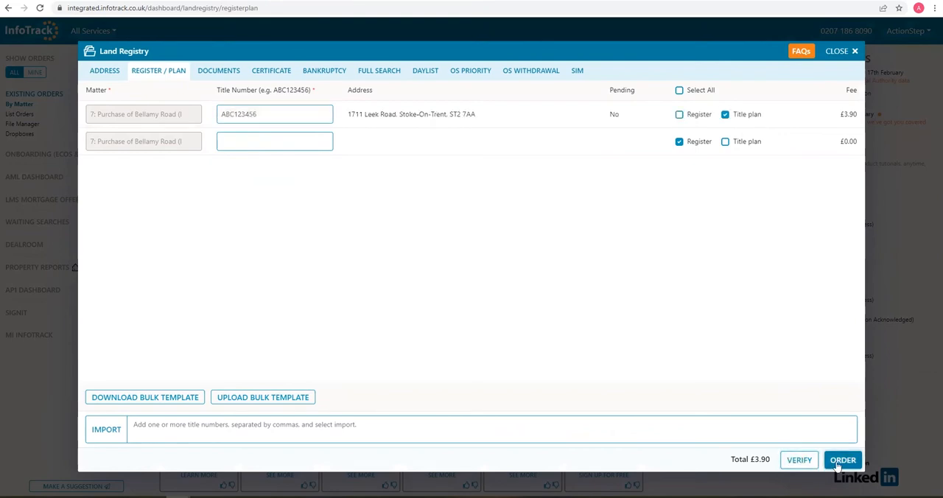
click(843, 460)
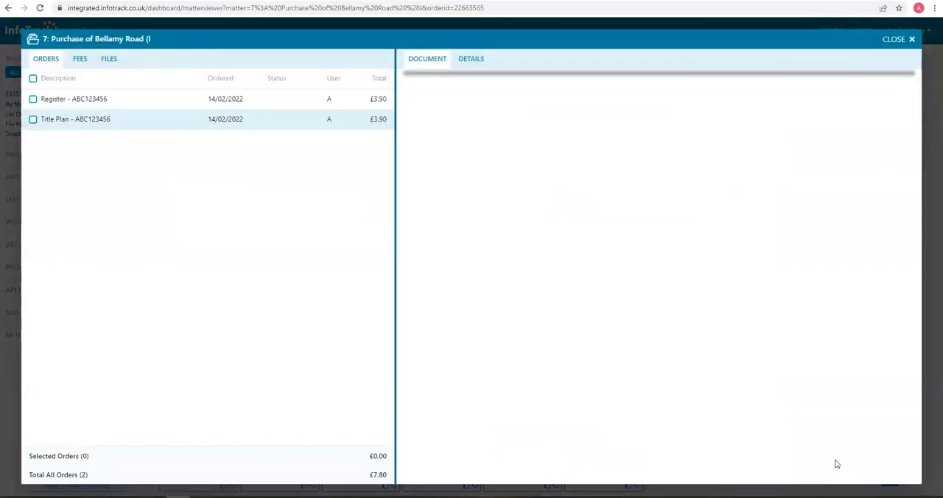
click(893, 38)
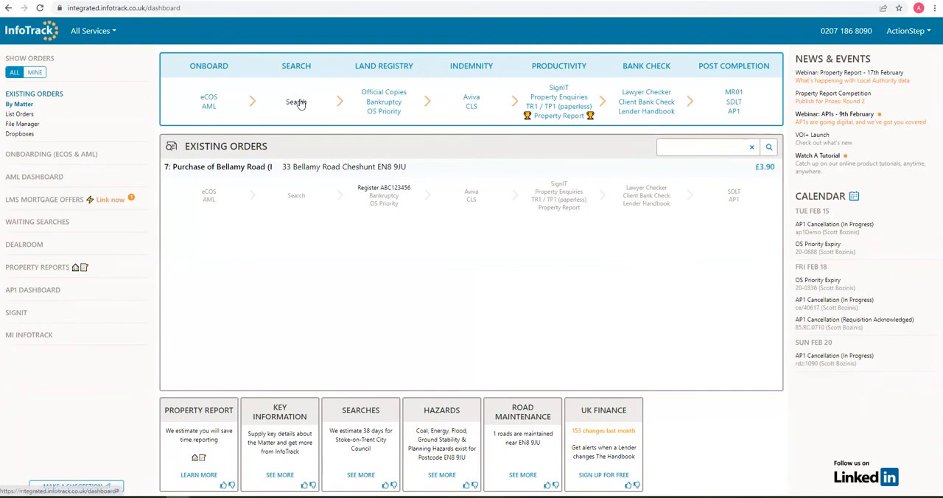
click(295, 101)
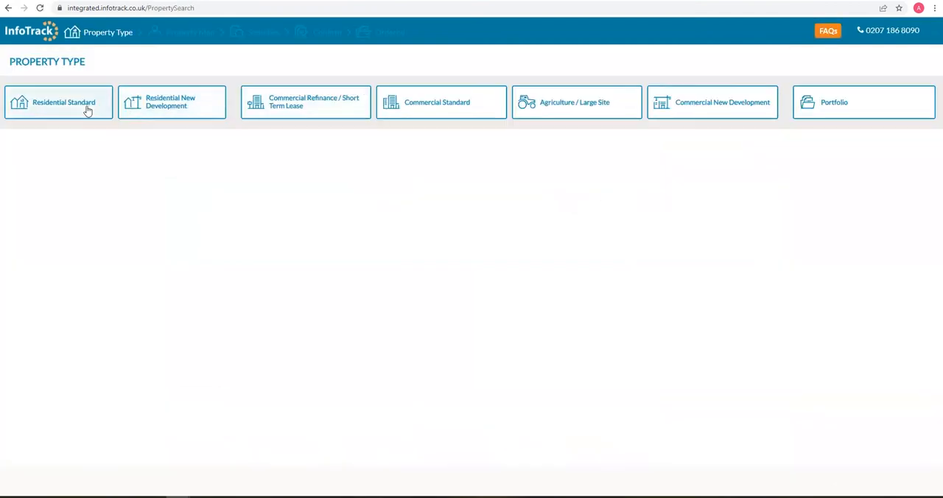
click(59, 102)
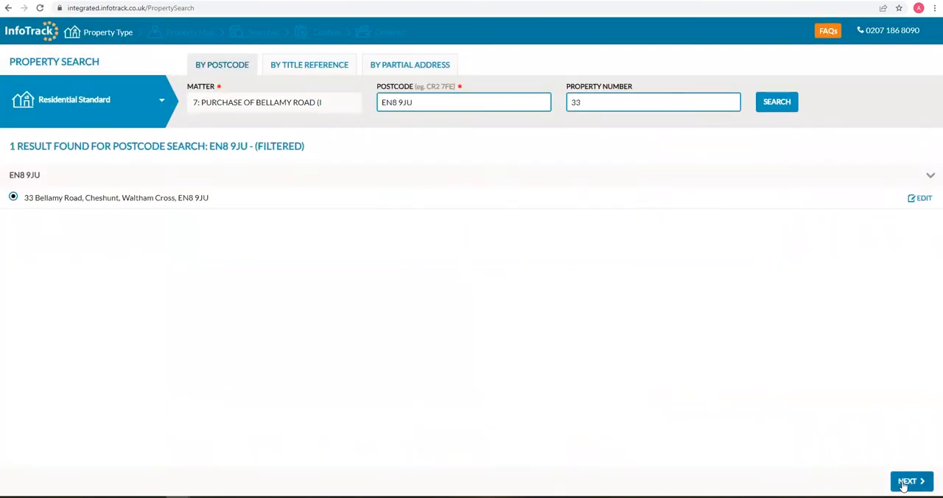
click(911, 480)
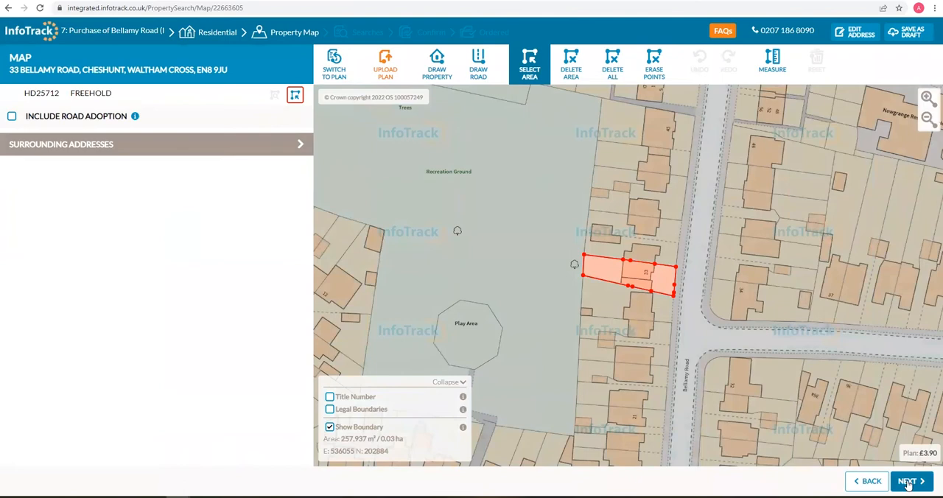
click(908, 480)
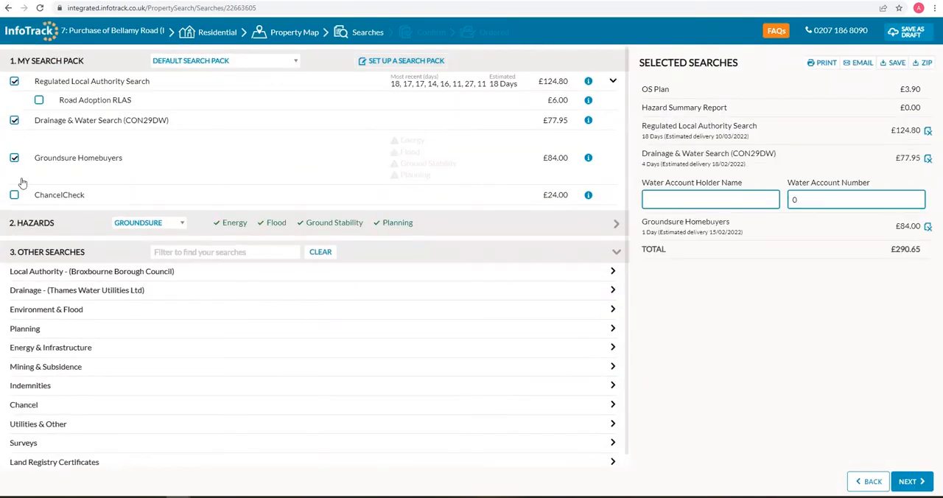
Step: Add ChancelCheck to My Search Pack and order the searches totalling £314.65
click(15, 195)
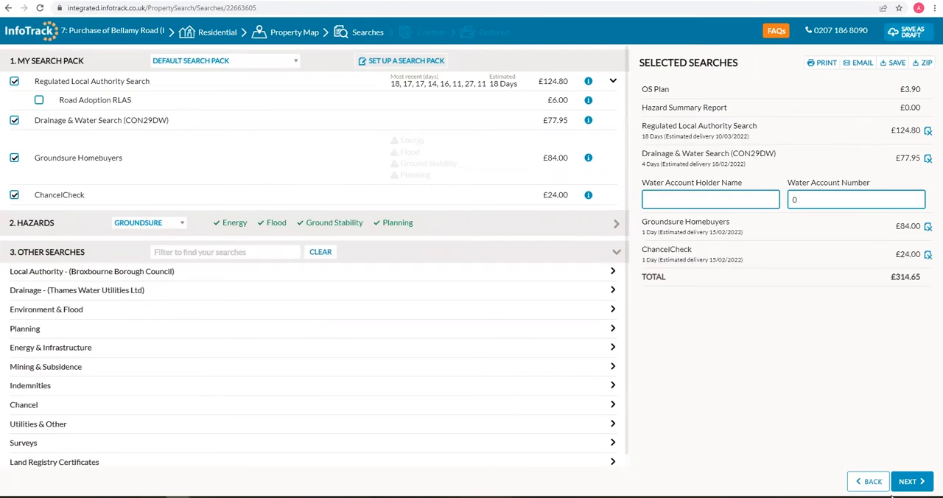
click(909, 480)
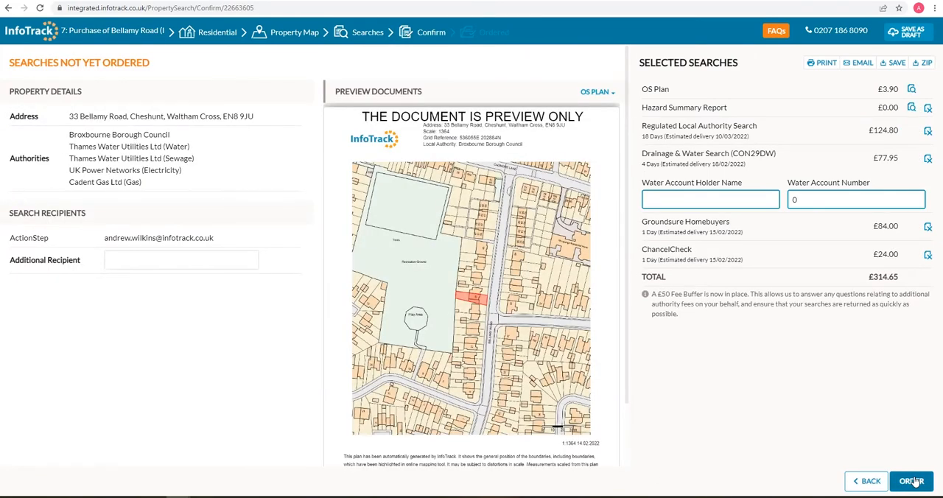
click(911, 480)
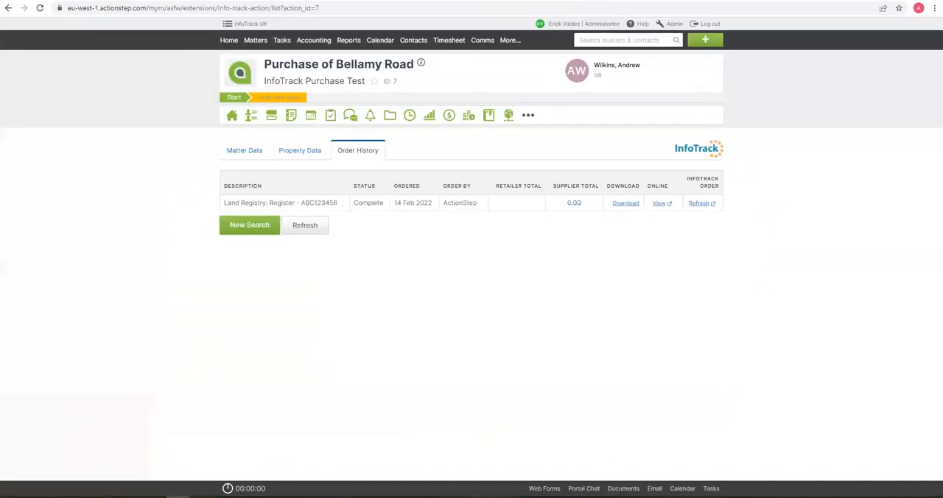
mouse_move(371, 115)
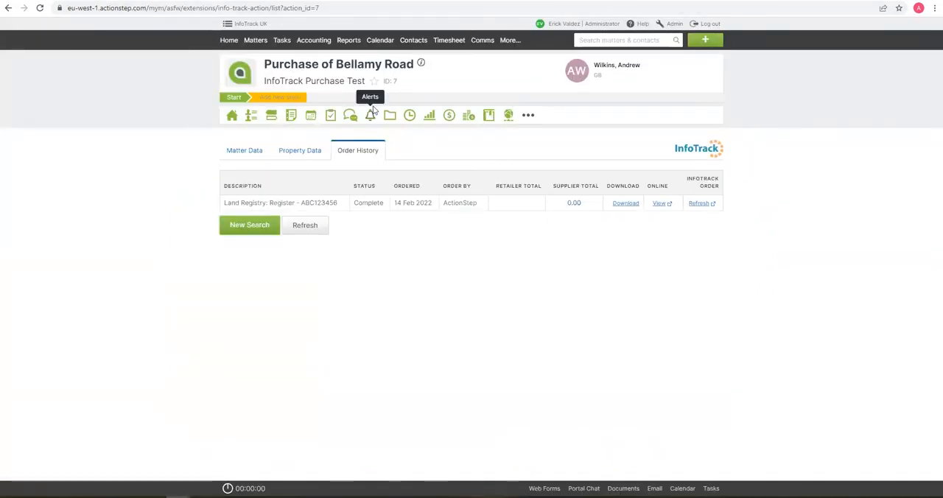
Step: View the register and title plan PDFs in the matter's InfoTrack documents folder
click(390, 115)
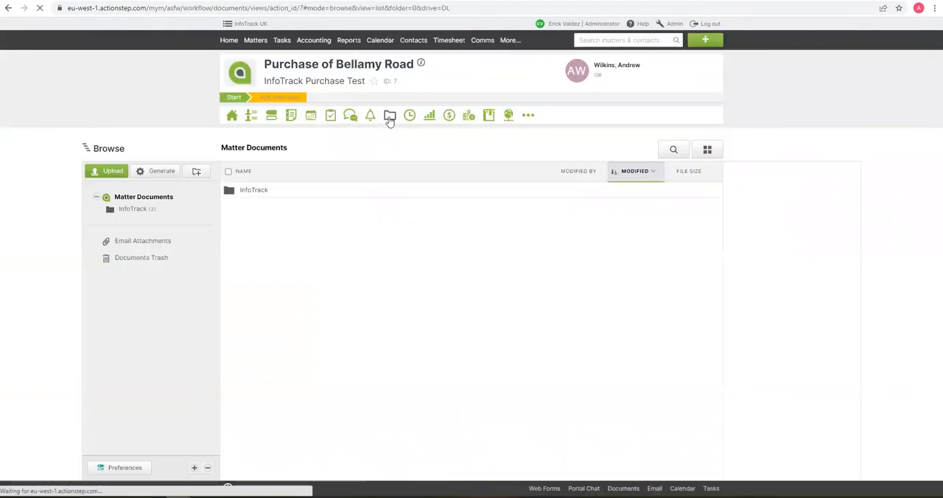
click(254, 189)
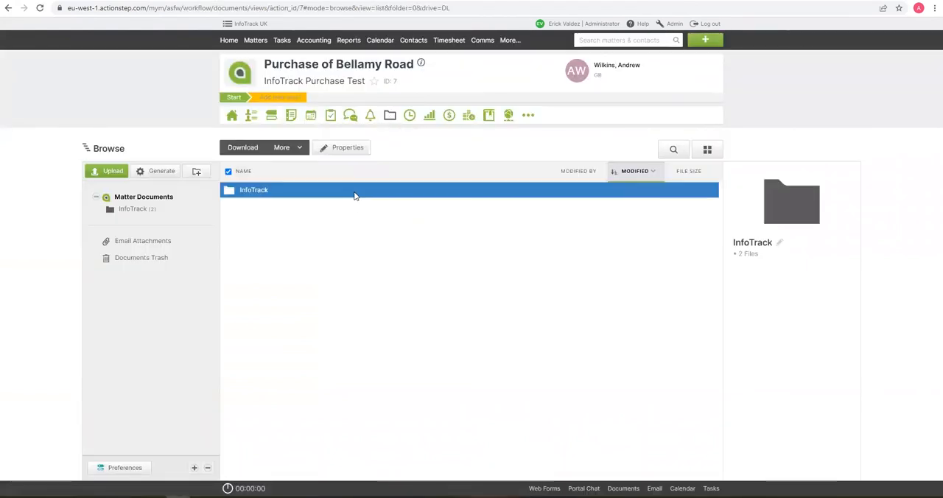
double_click(253, 189)
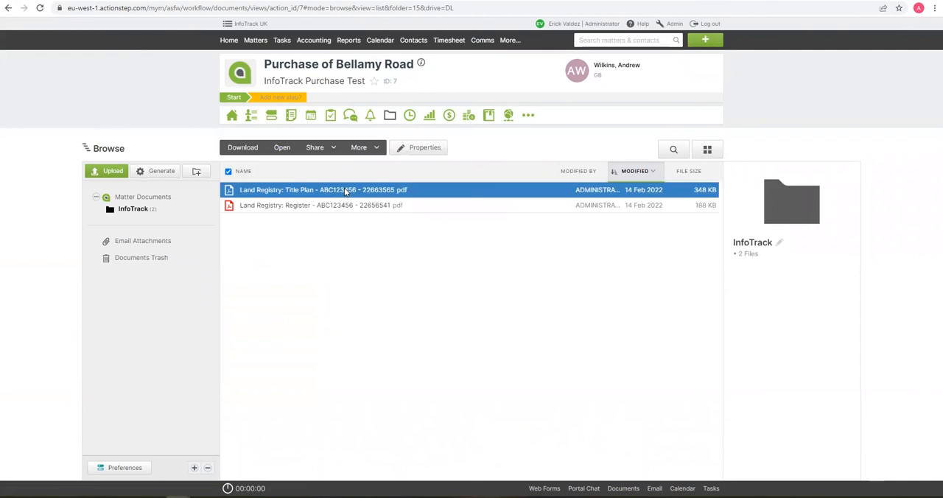
click(450, 115)
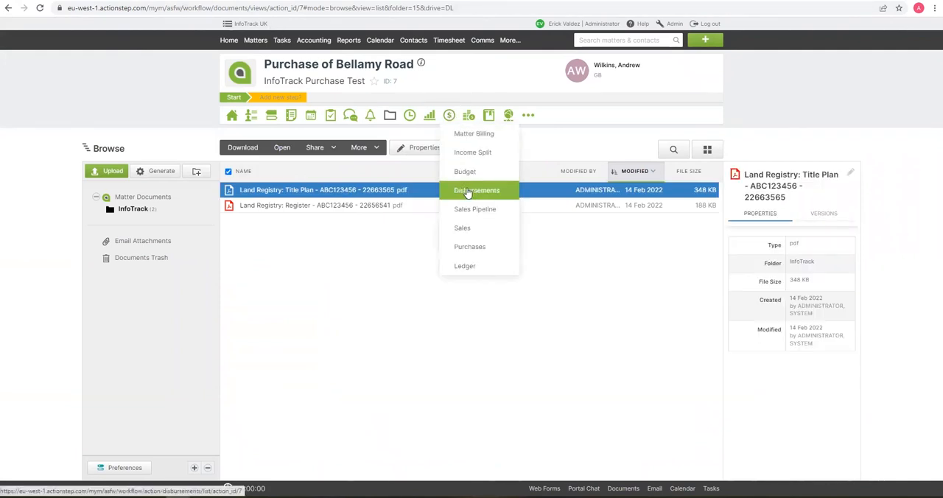
Step: List the matter's disbursements showing both orders at £3.90, totalling £7.80
click(478, 190)
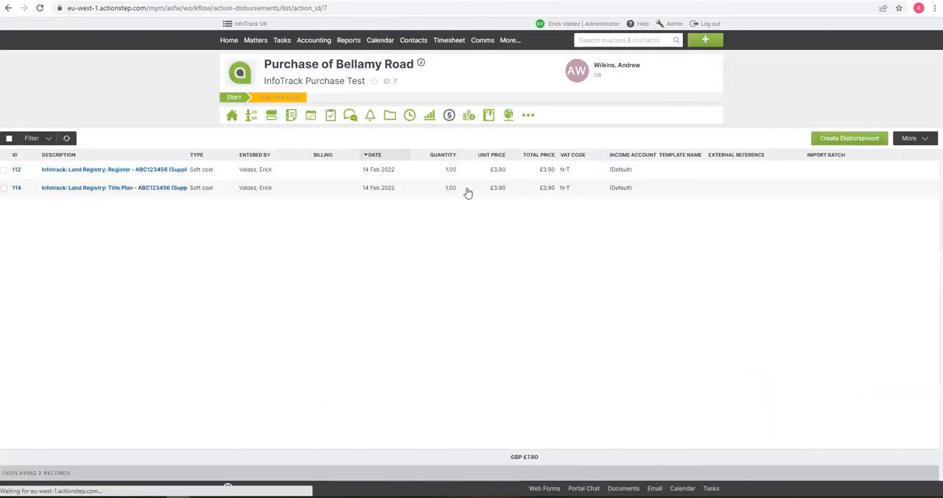